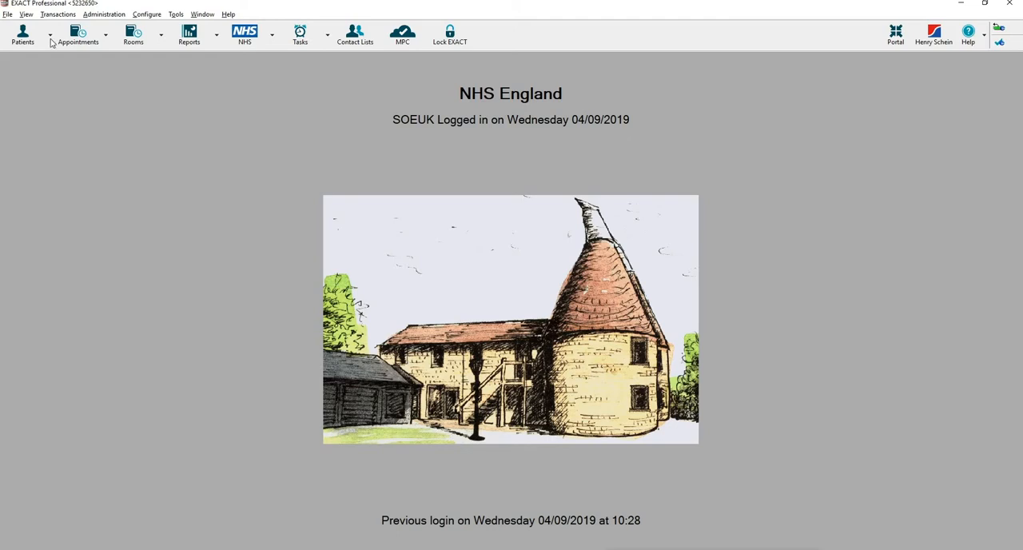
Step: Open the Patient File and load an existing patient's record onto the details page
click(22, 34)
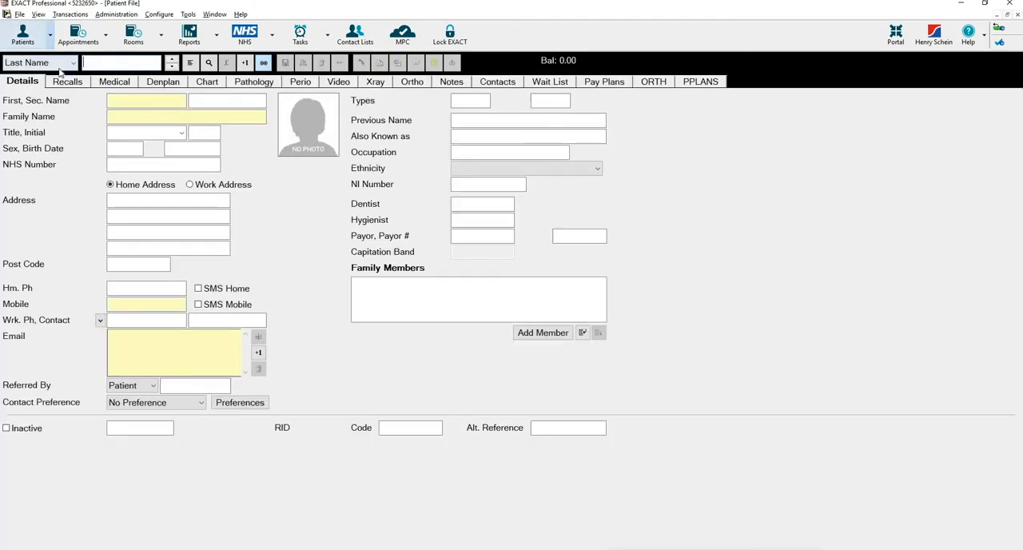
click(120, 63)
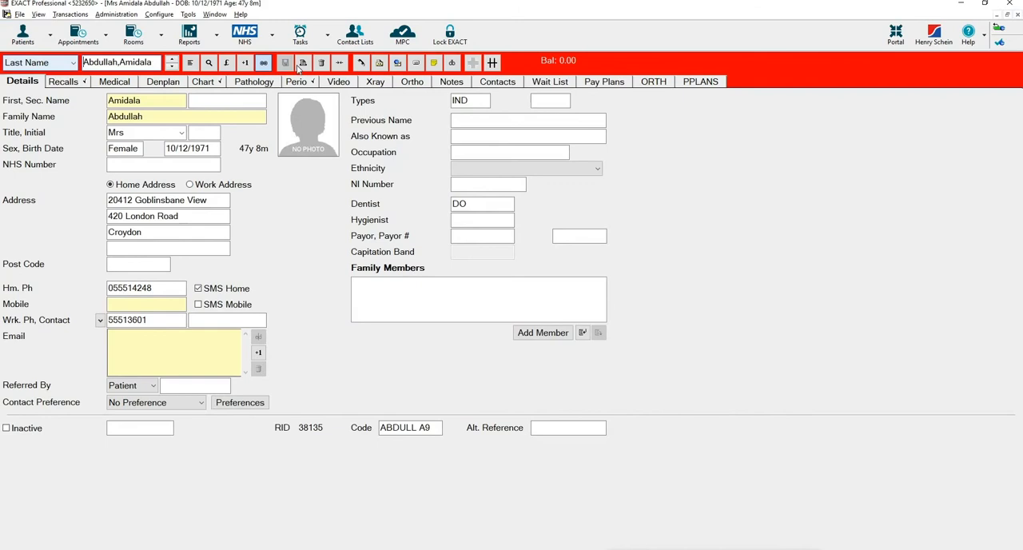
mouse_move(302, 62)
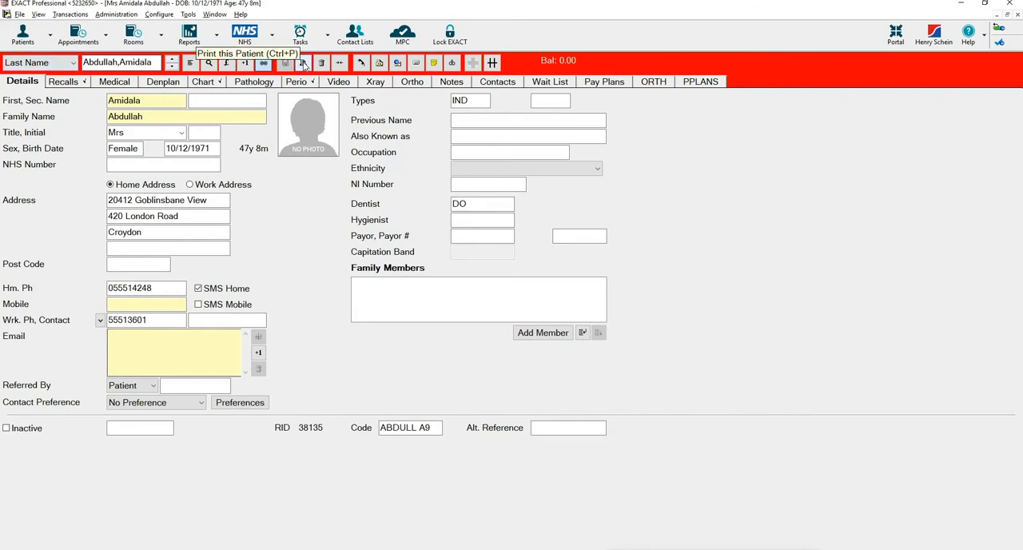
Step: Open Print Patient Details, adjust two options, and preview the patient details report
click(302, 62)
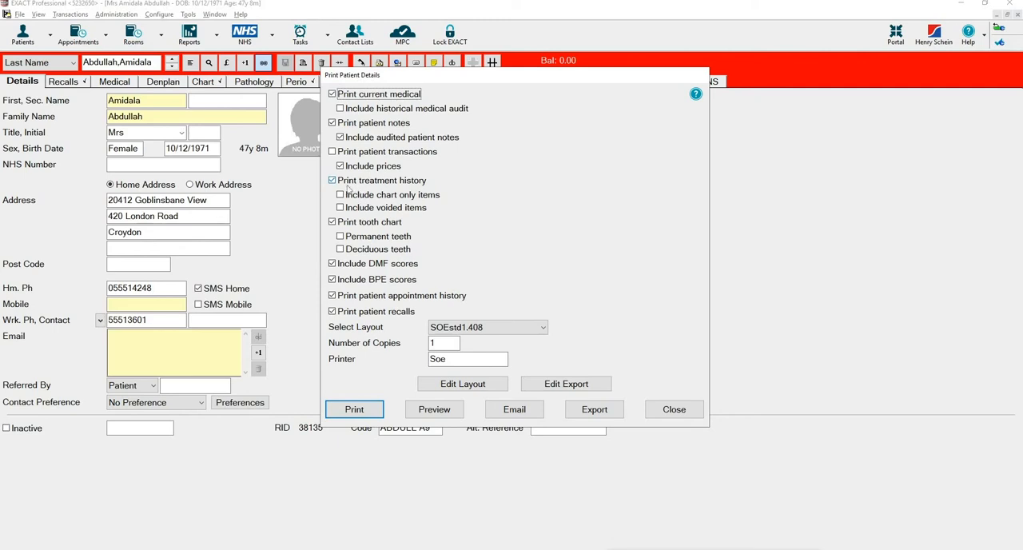
mouse_move(410, 189)
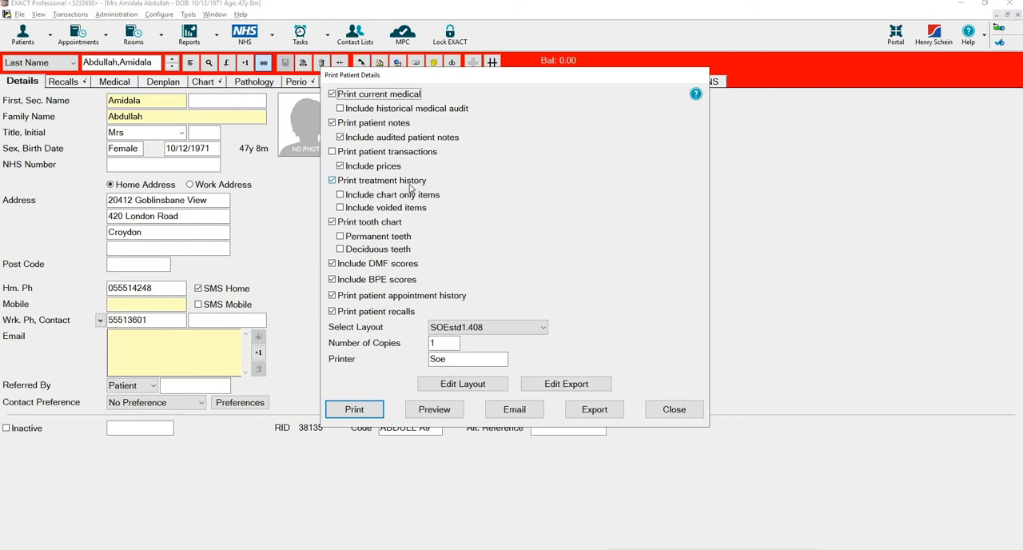
click(333, 179)
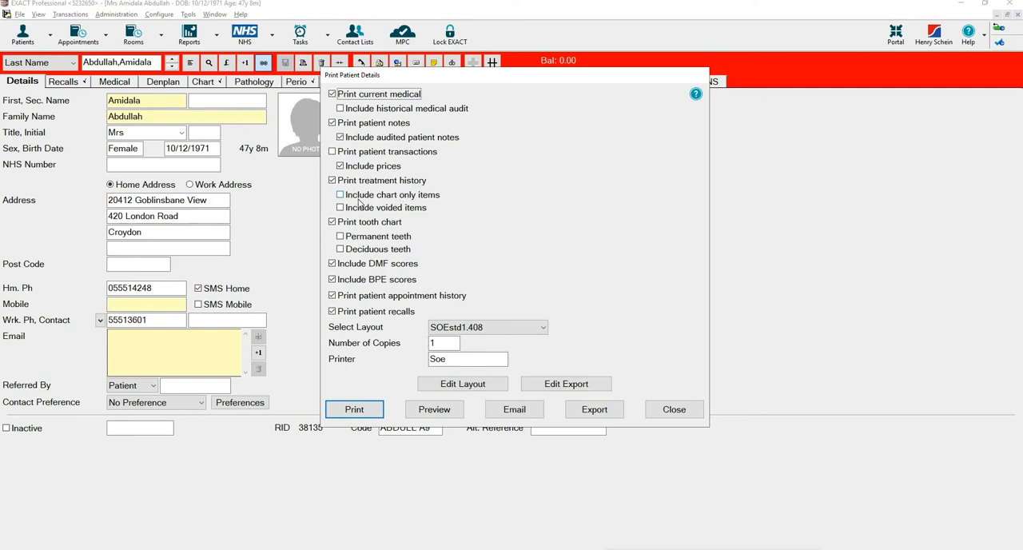
mouse_move(367, 208)
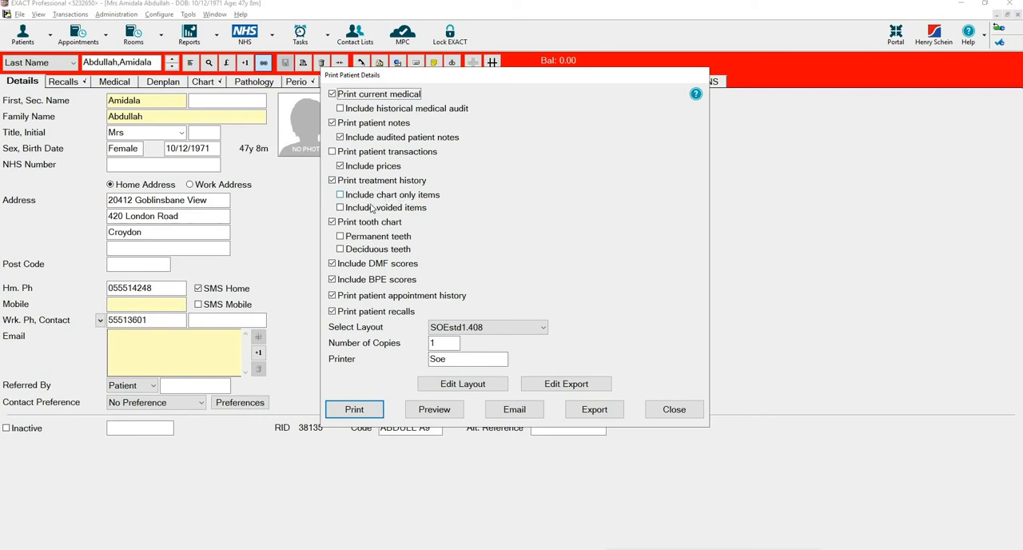
click(340, 194)
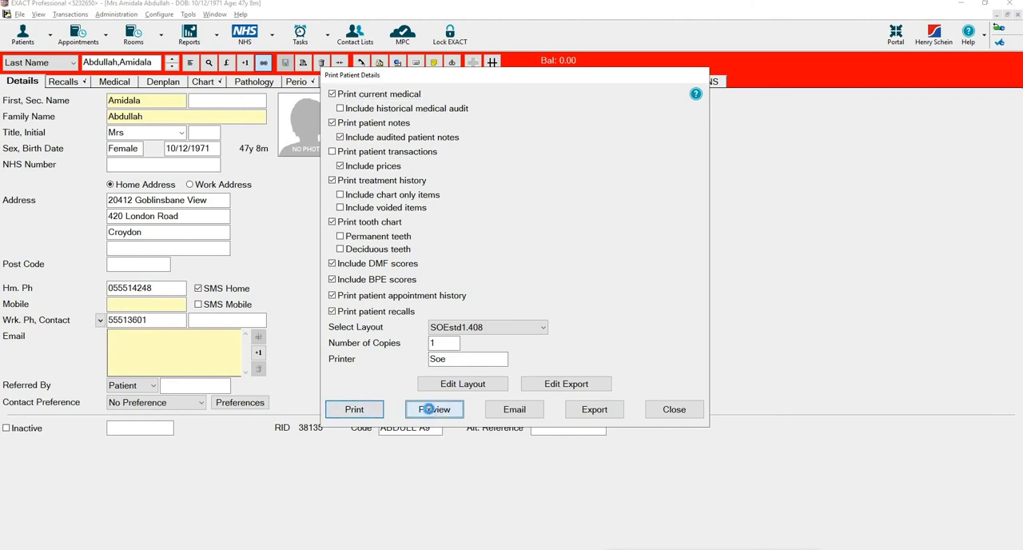
click(434, 408)
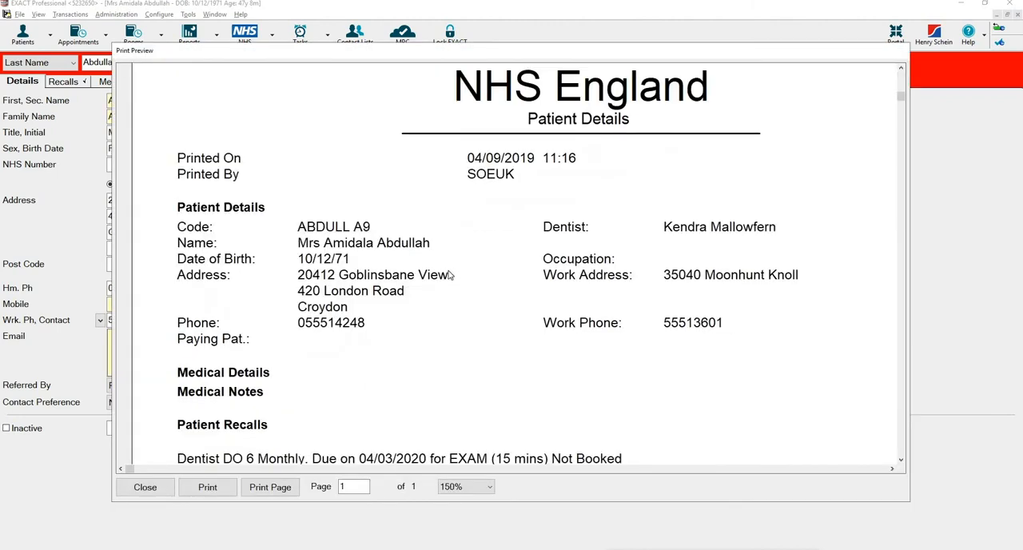